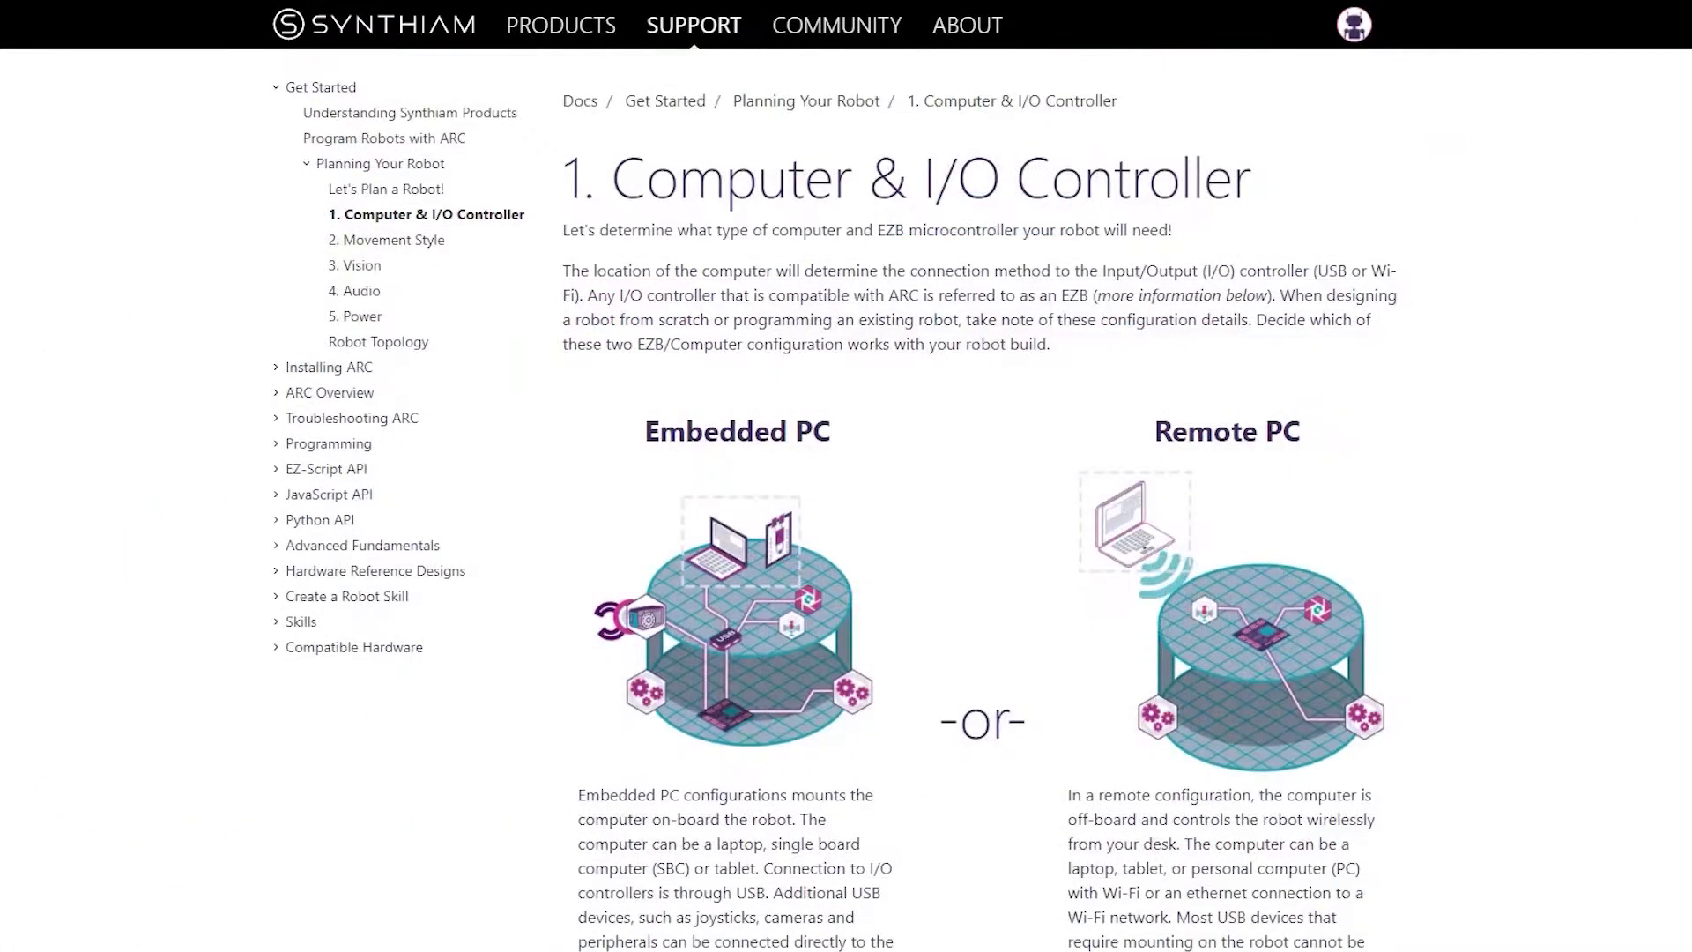
- View the Robot Topology page and its layered breakdown of a robot
click(378, 341)
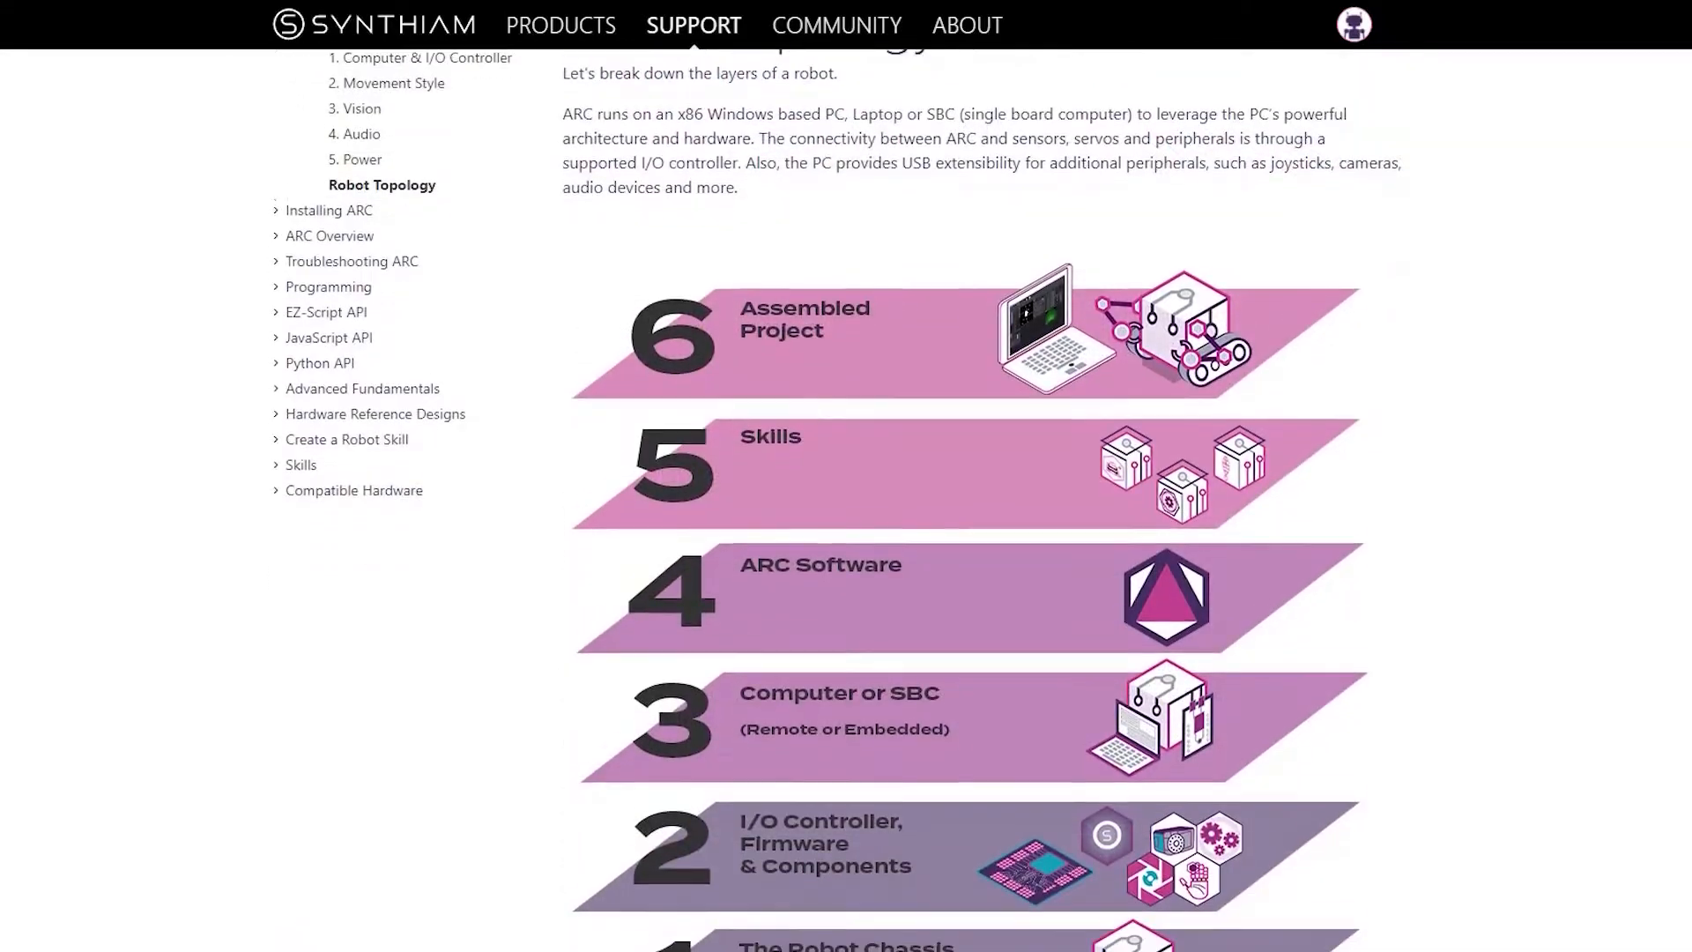
scroll(down, 3)
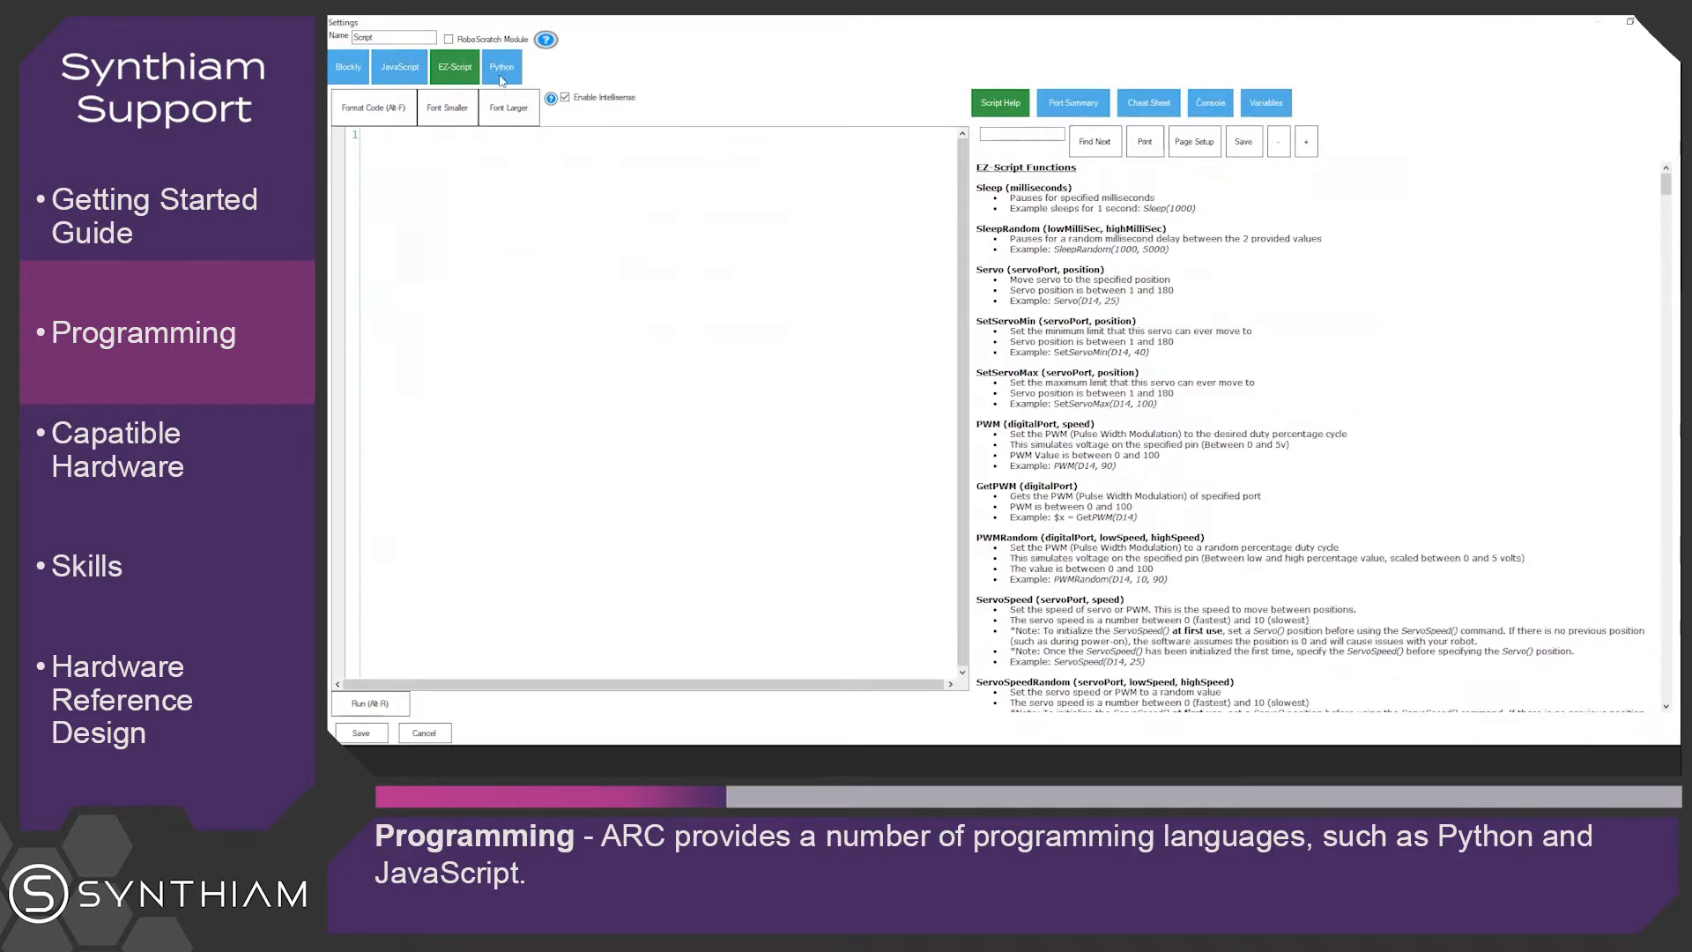
- View a script skill's settings with language tabs and EZ-Script function help
click(502, 67)
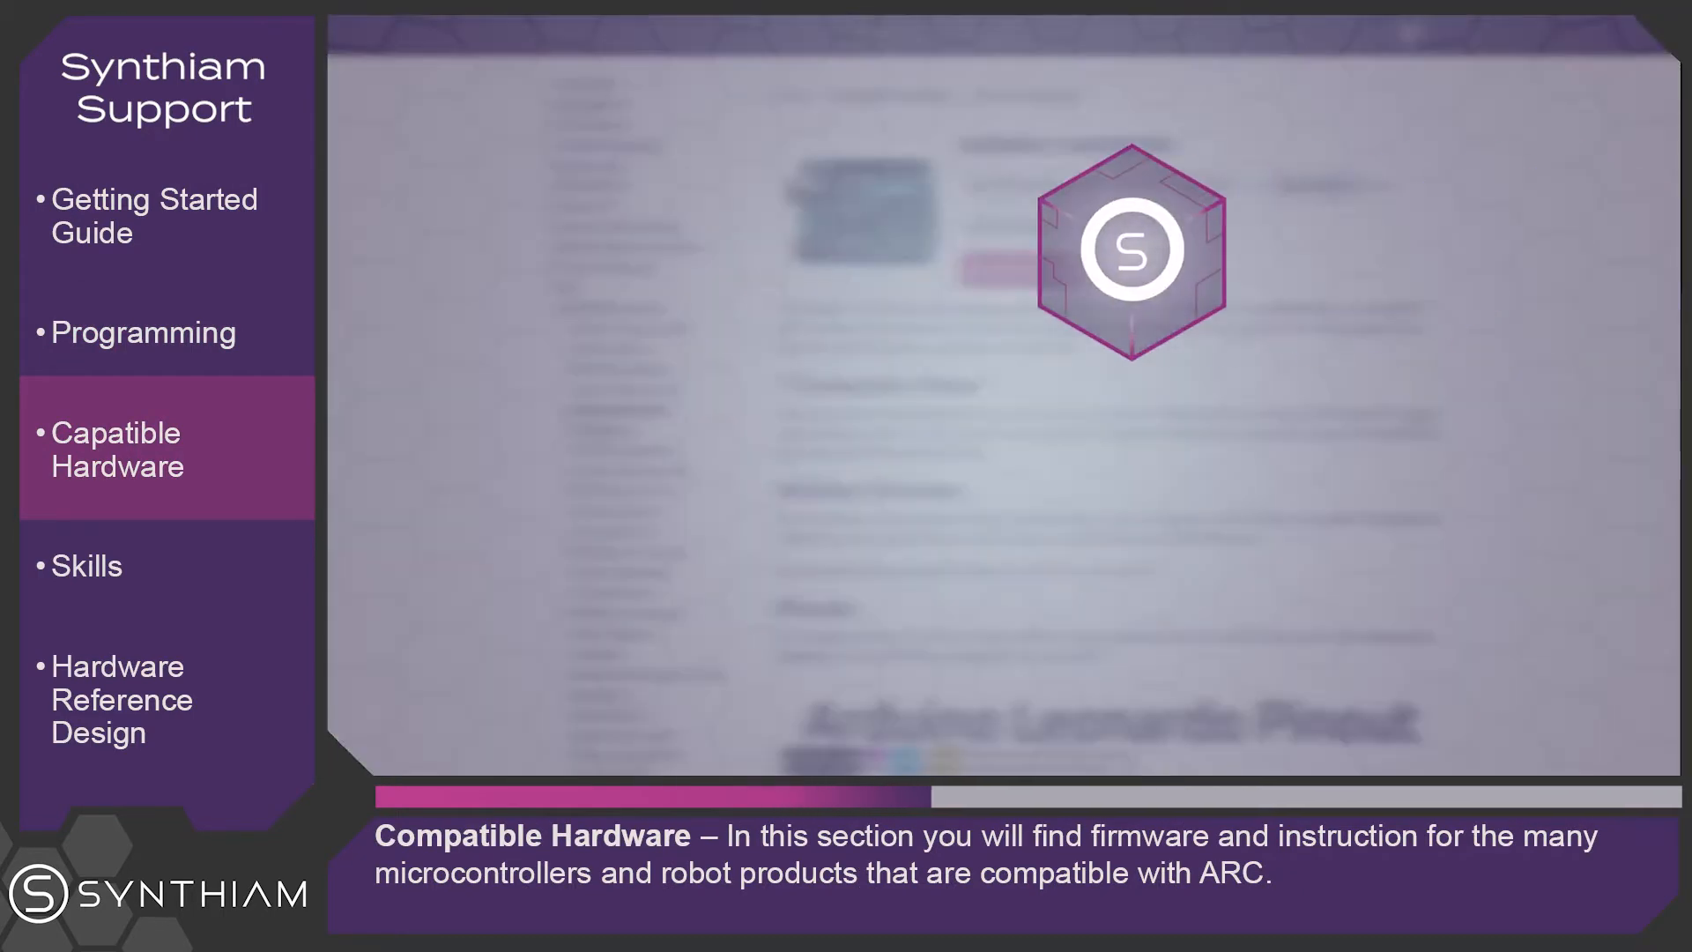
- View the Compatible Hardware section with an Arduino Leonardo pinout page
click(84, 565)
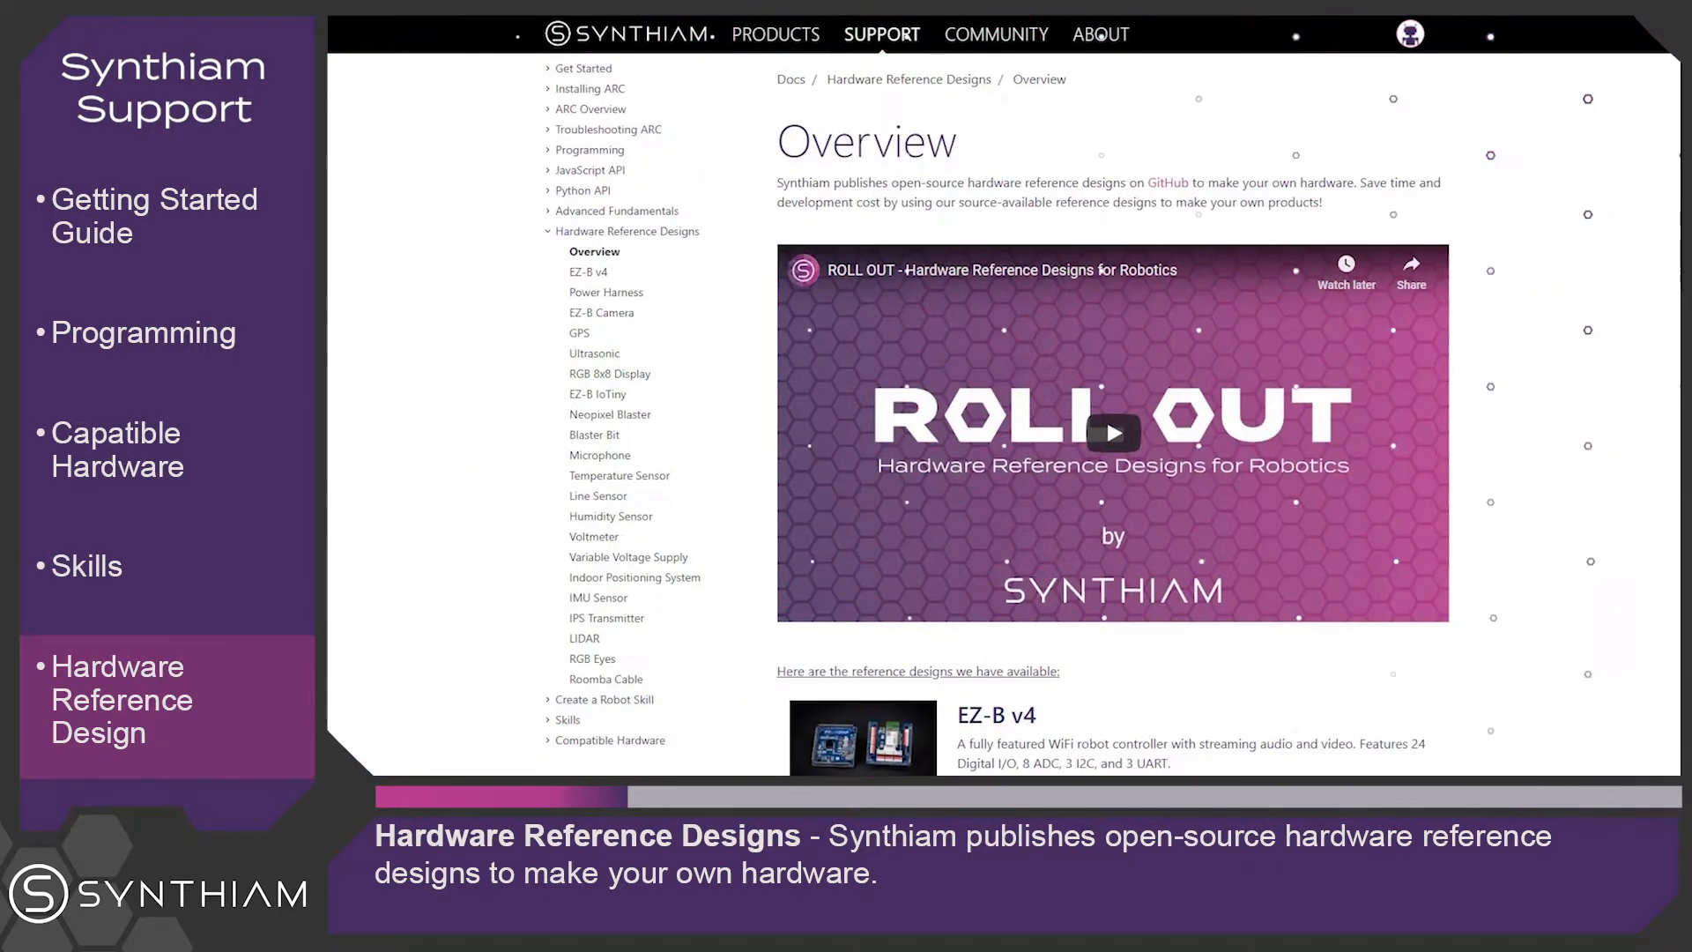
- Scroll the Hardware Reference Designs overview to the EZ-B v4, Power Harness and GPS list
scroll(down, 3)
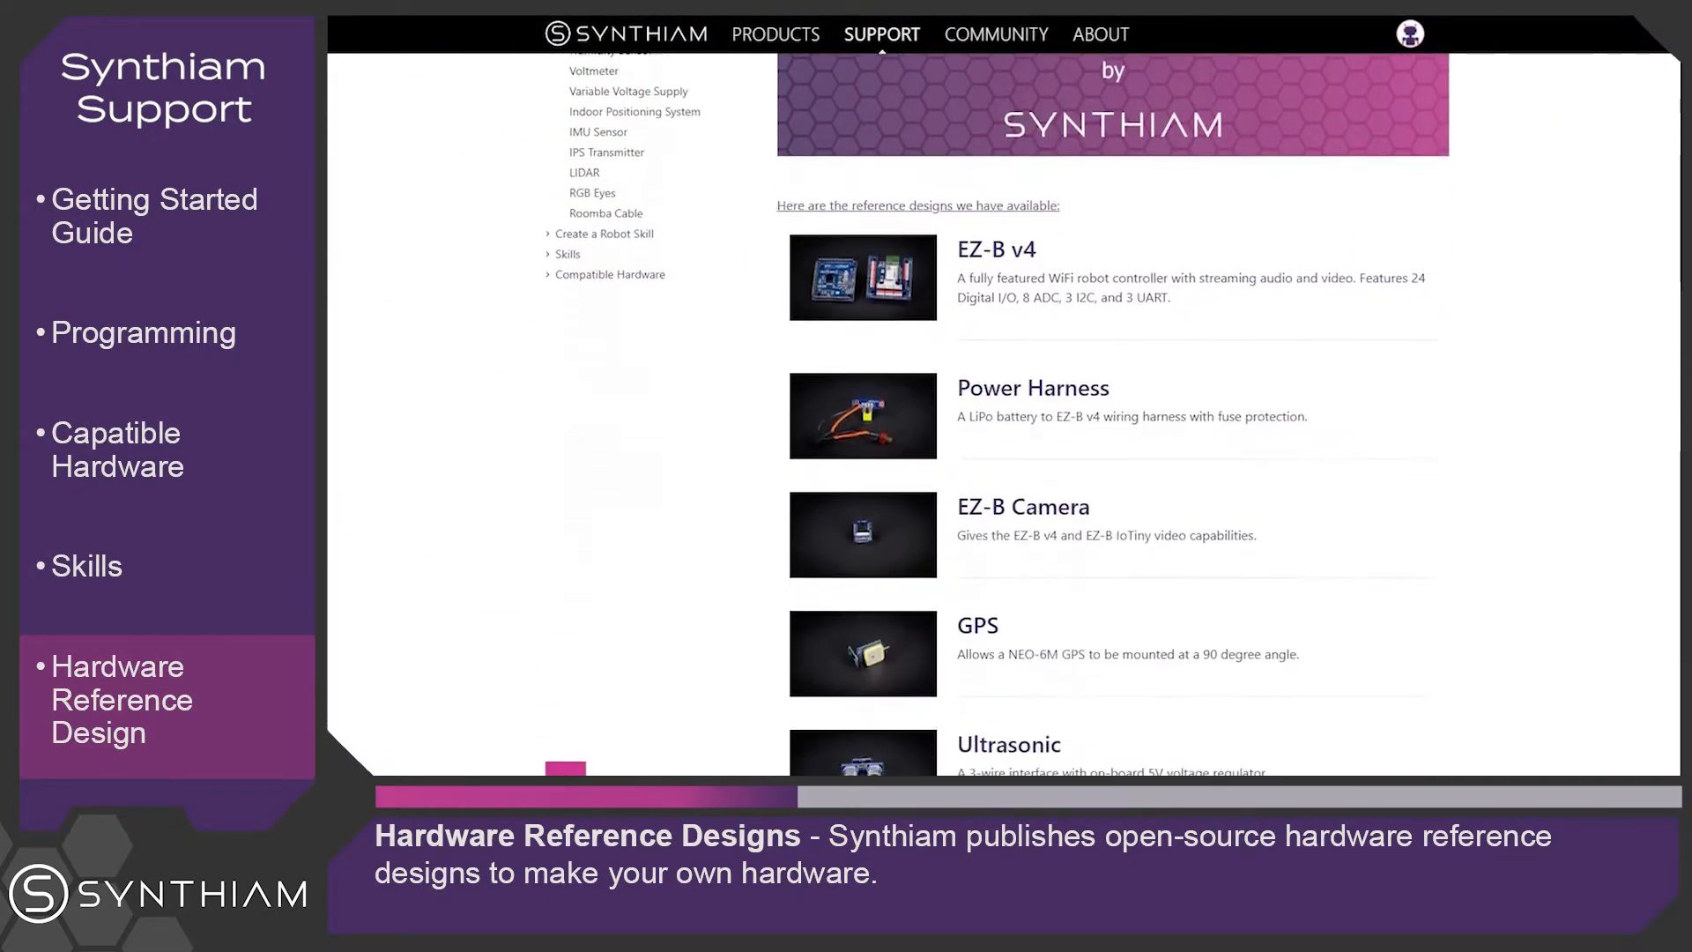